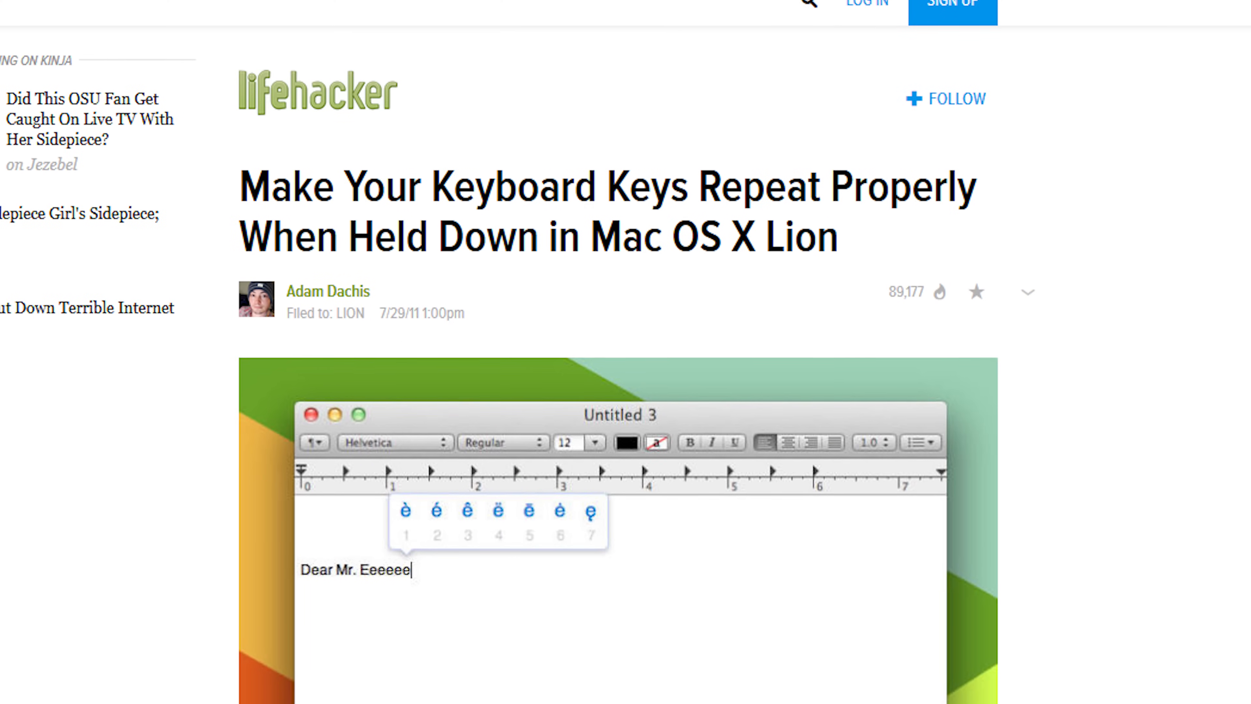
# Step: Leave the Keyboard shortcuts list and return to the overview of all preference panes
pyautogui.scroll(-3)
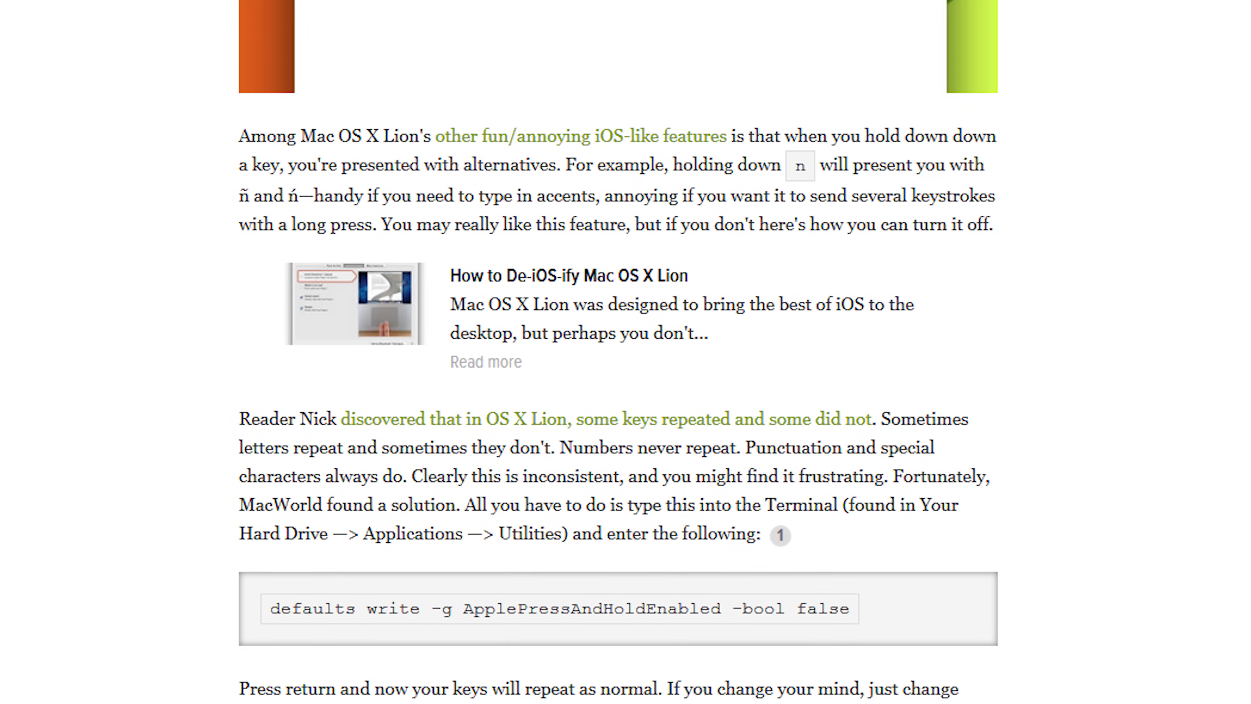
pyautogui.scroll(-3)
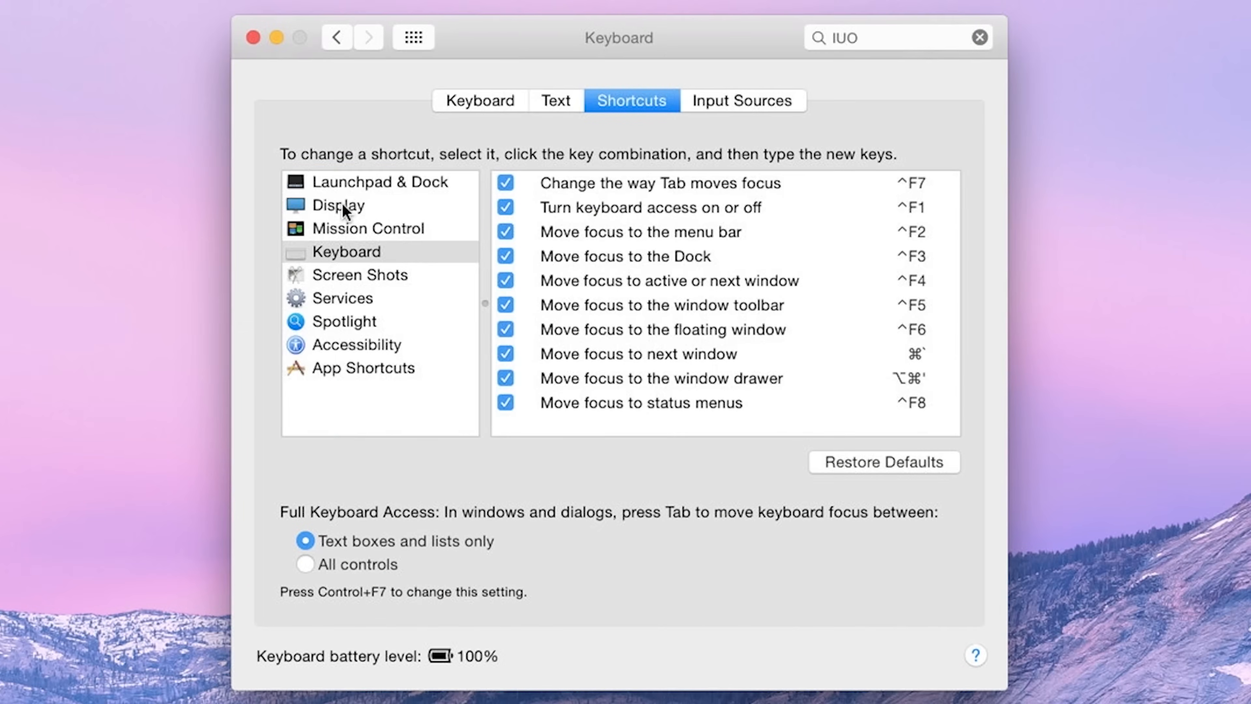
pyautogui.click(339, 205)
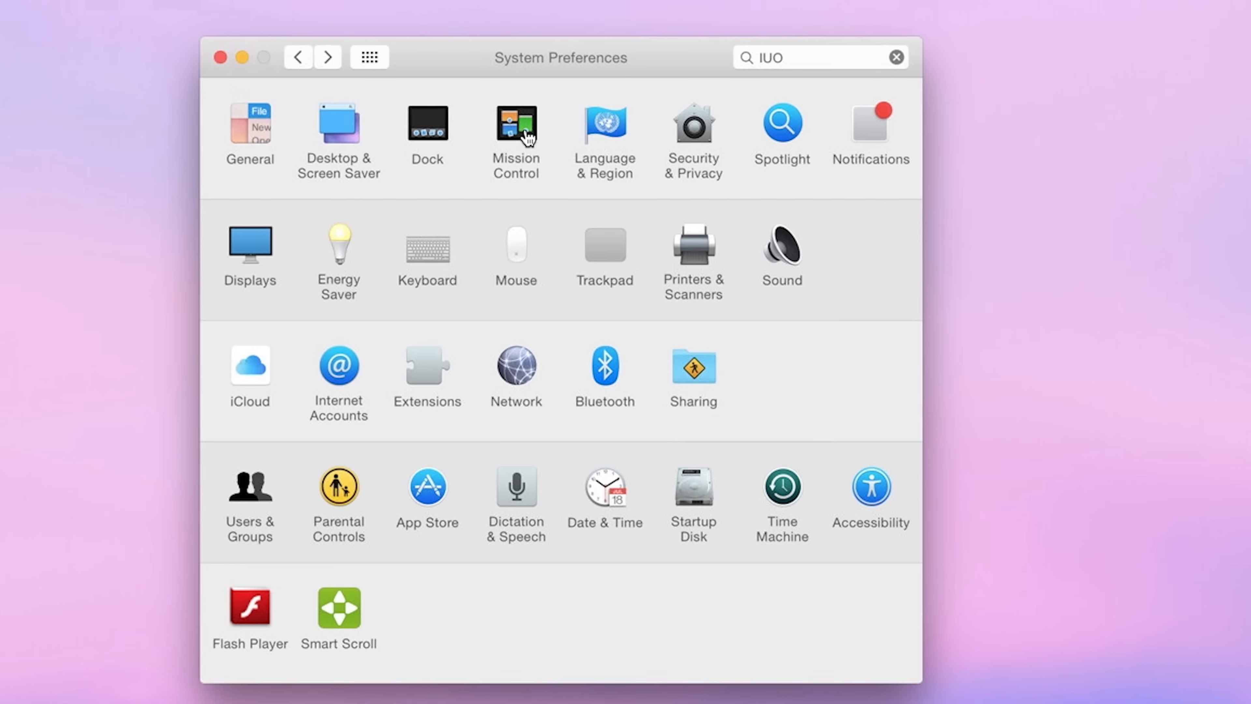
# Step: Show the Mission Control hot corners sheet with the lower corners set to sleep display and Mission Control
pyautogui.click(516, 126)
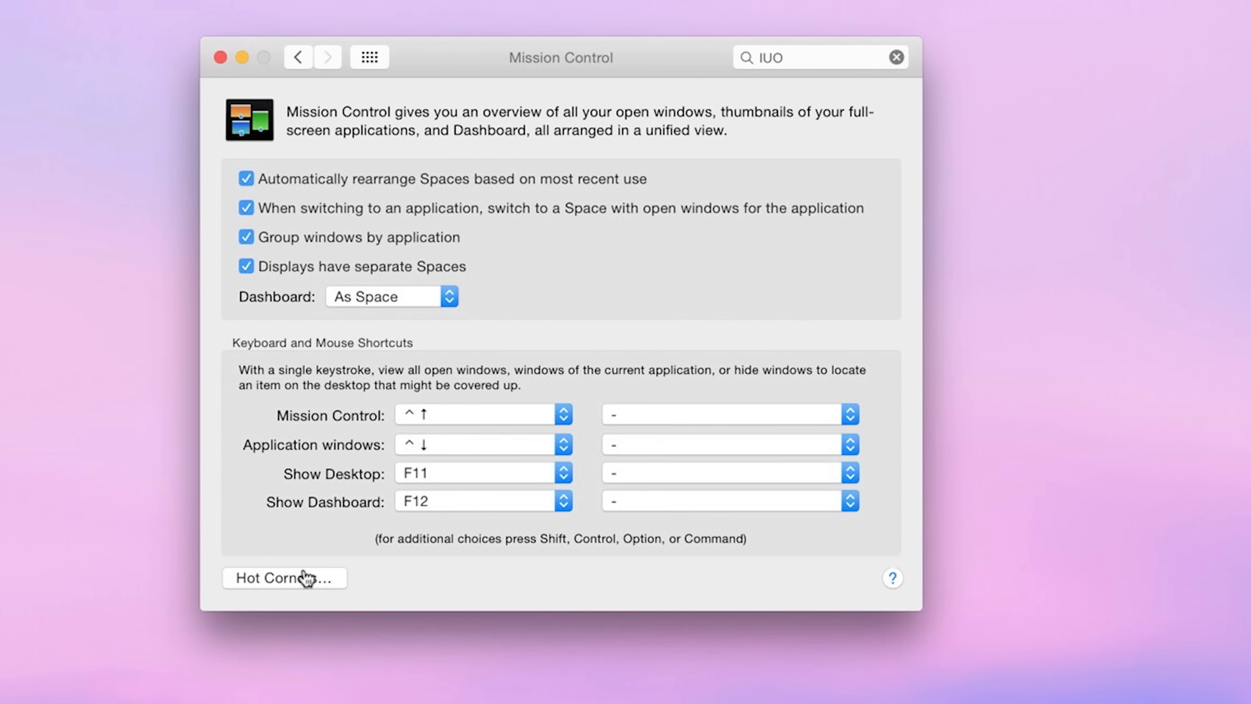
pyautogui.click(303, 578)
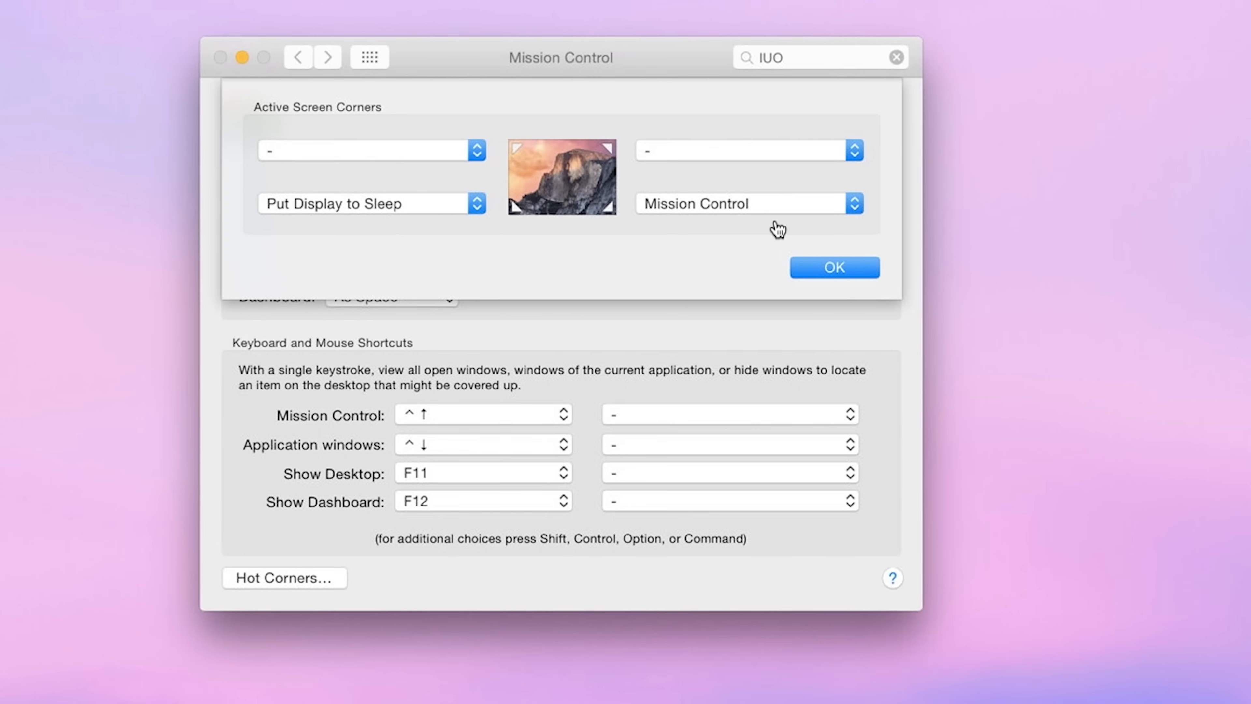